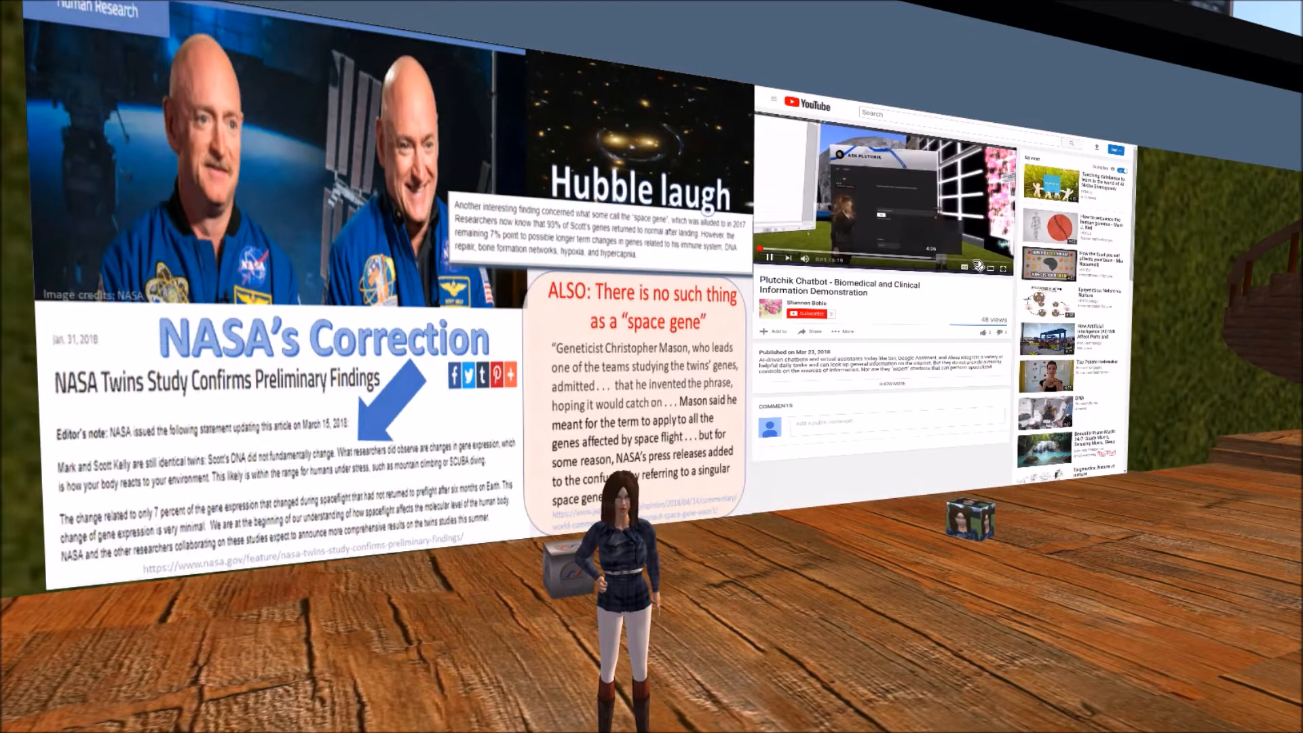
Start the embedded Plutchik Chatbot video enlarged across the wall panel and mute it
{"action": "left_click", "coordinate": [1006, 267]}
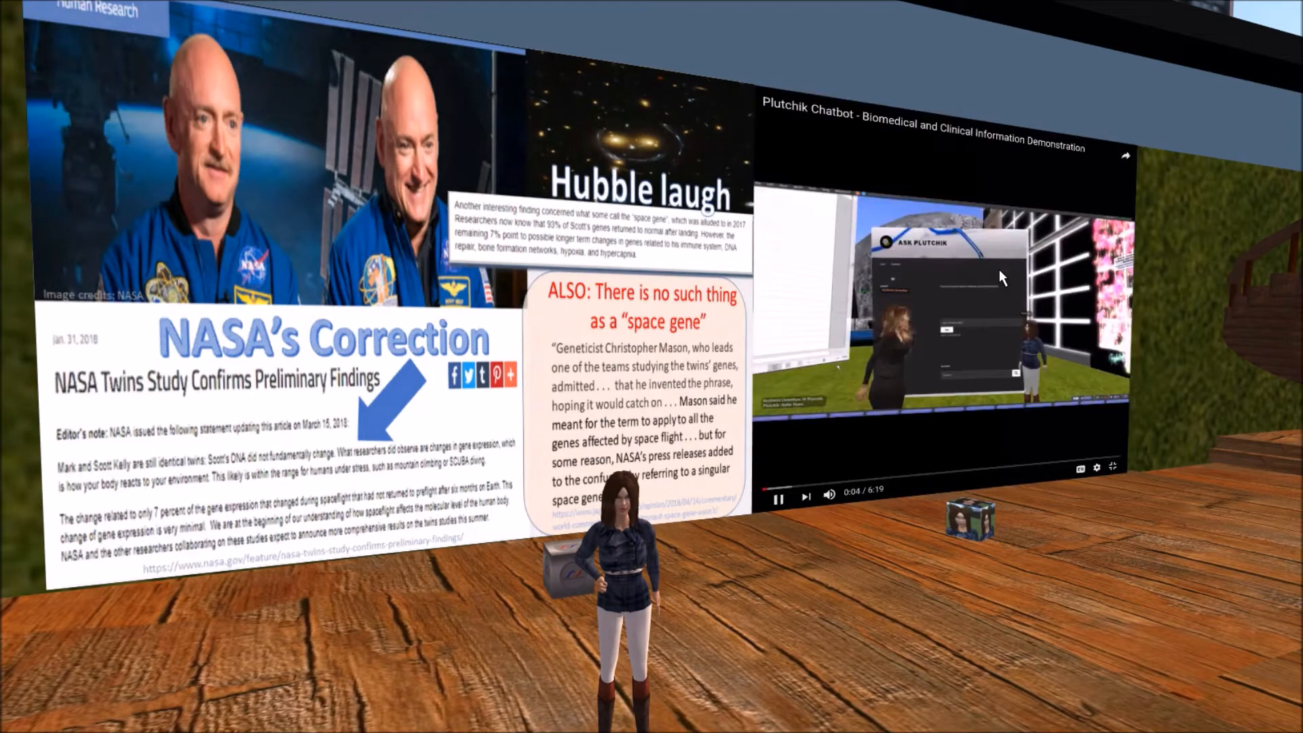
{"action": "mouse_move", "coordinate": [829, 497]}
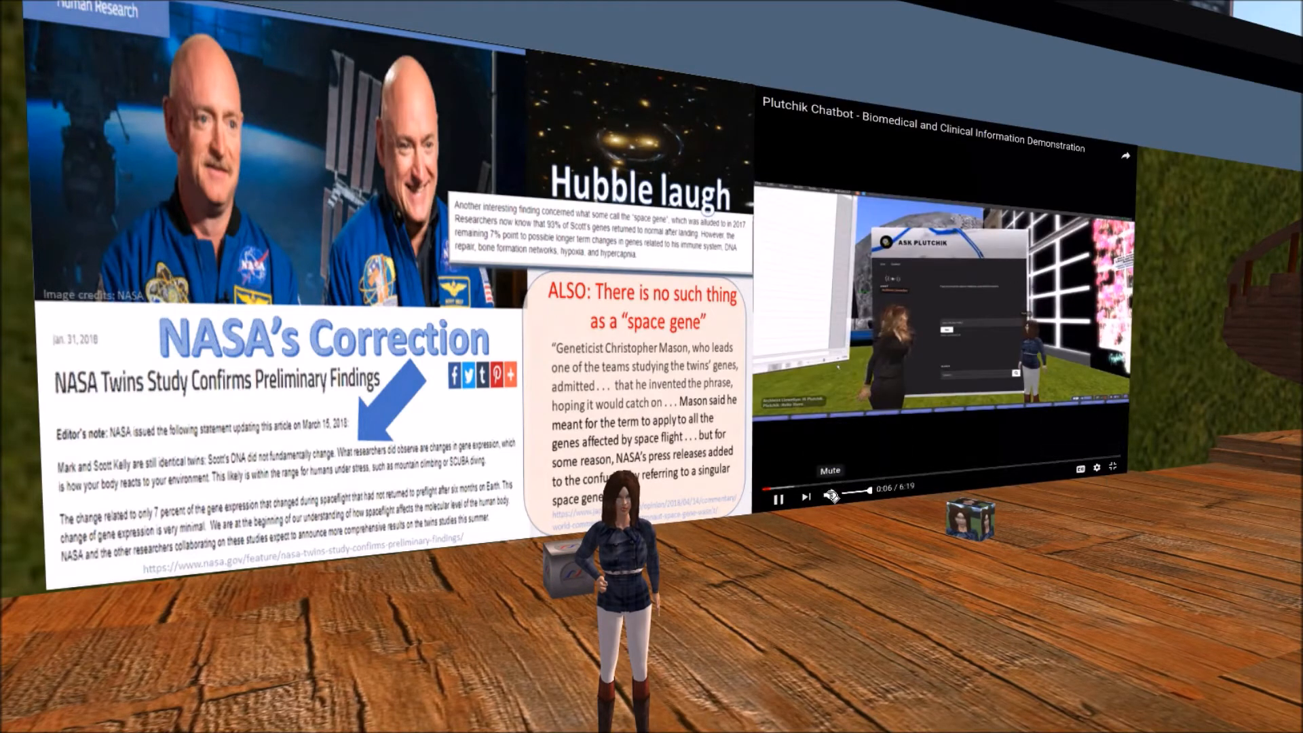
{"action": "left_click", "coordinate": [829, 496]}
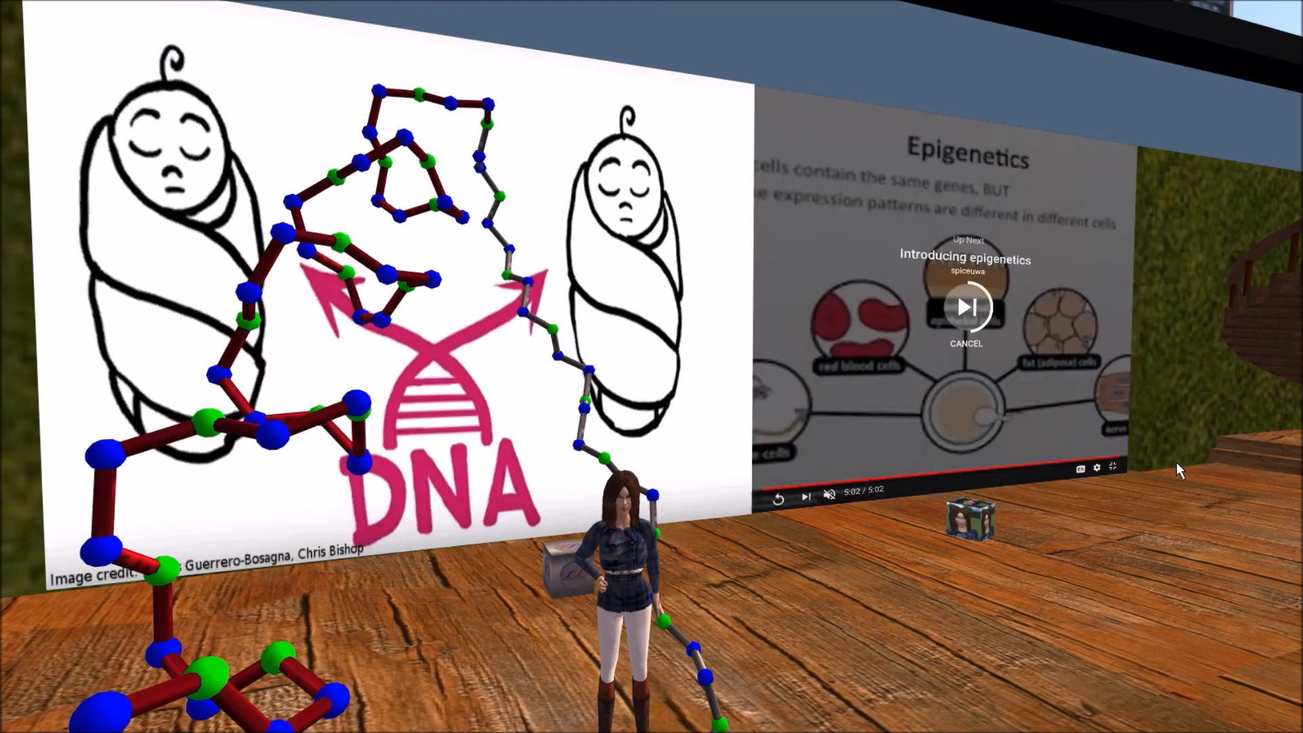
Let the epigenetics video finish so autoplay begins 'Introducing epigenetics' on the wall
{"action": "left_click", "coordinate": [964, 308]}
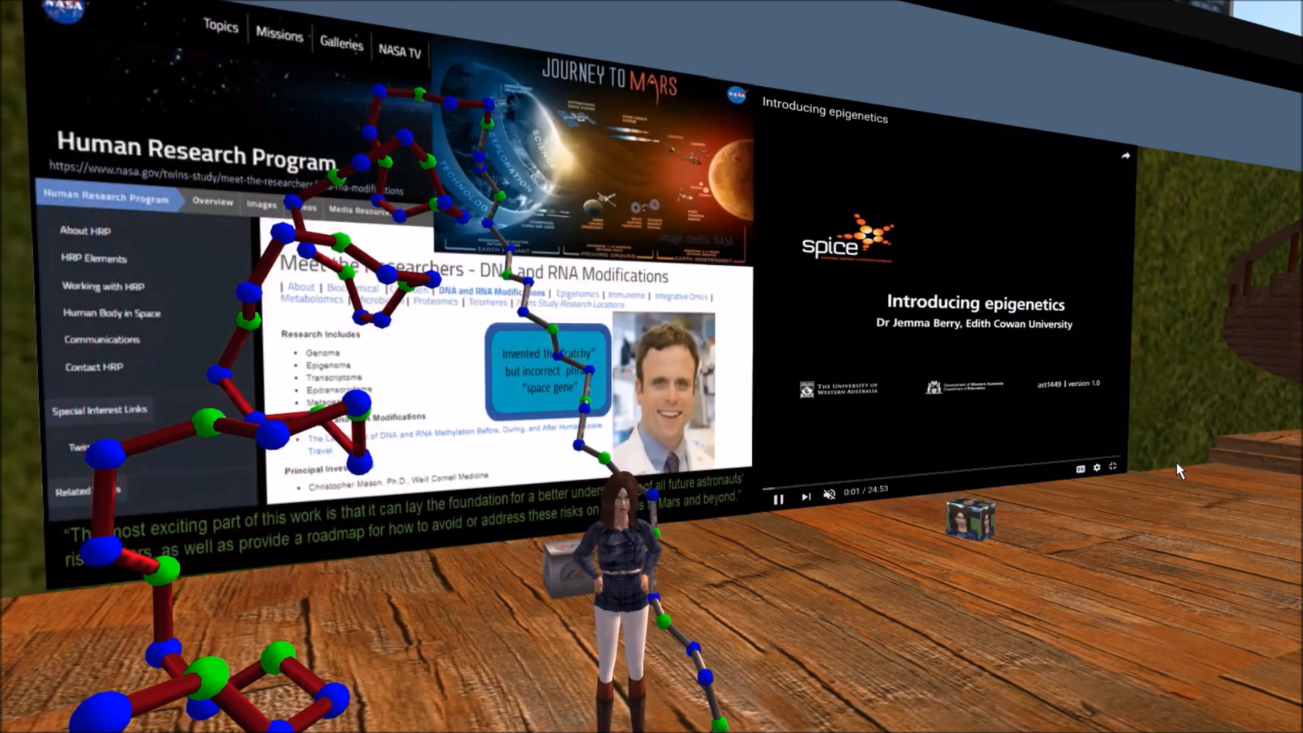